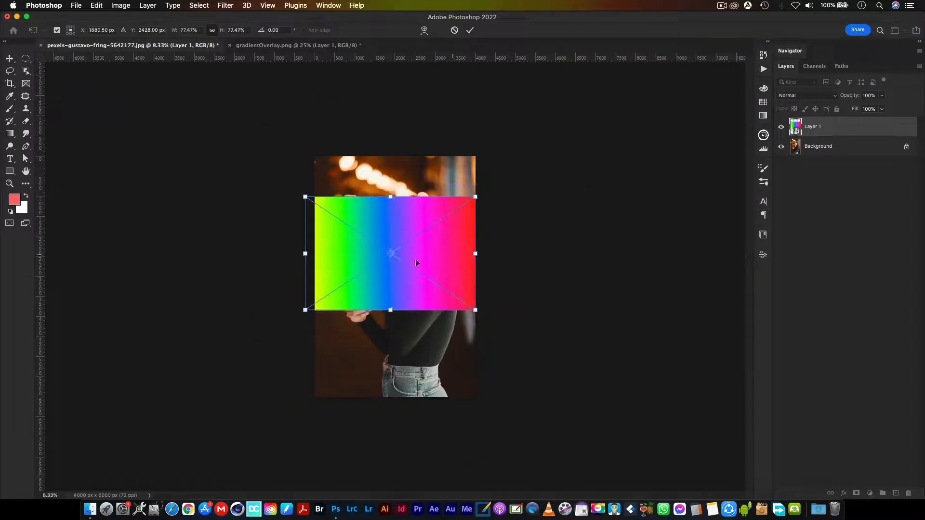
Close the gradient document and open pexels-godisable-jacob-1229181.jpg.
left_click(470, 30)
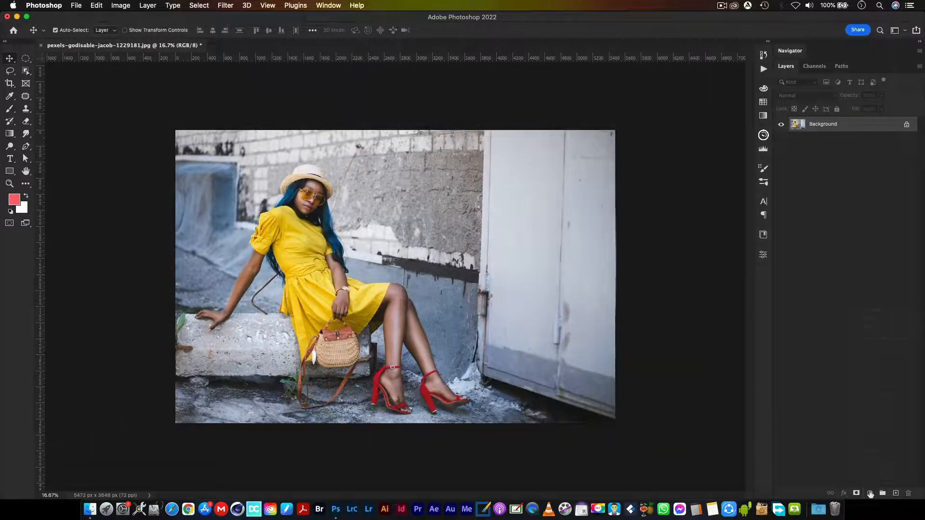
Add a Gradient fill layer and set its starting colour stop to red.
left_click(871, 494)
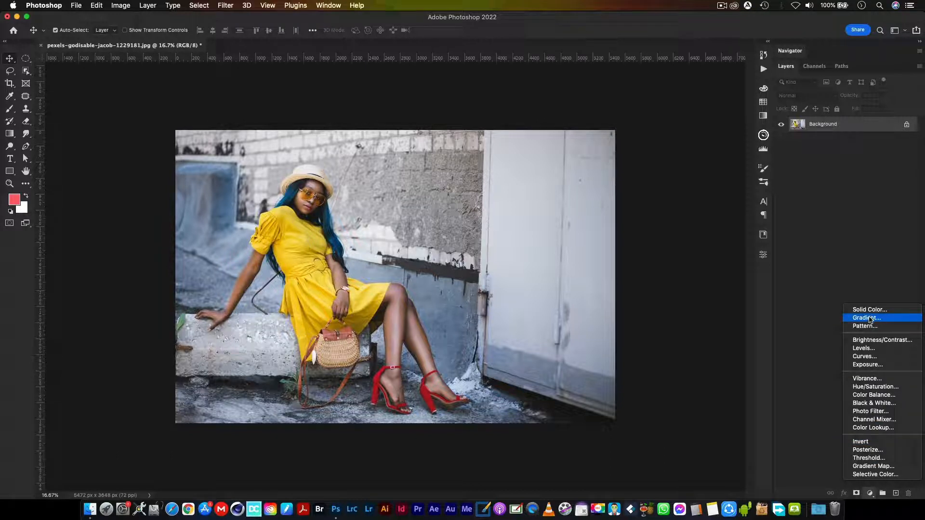
left_click(867, 318)
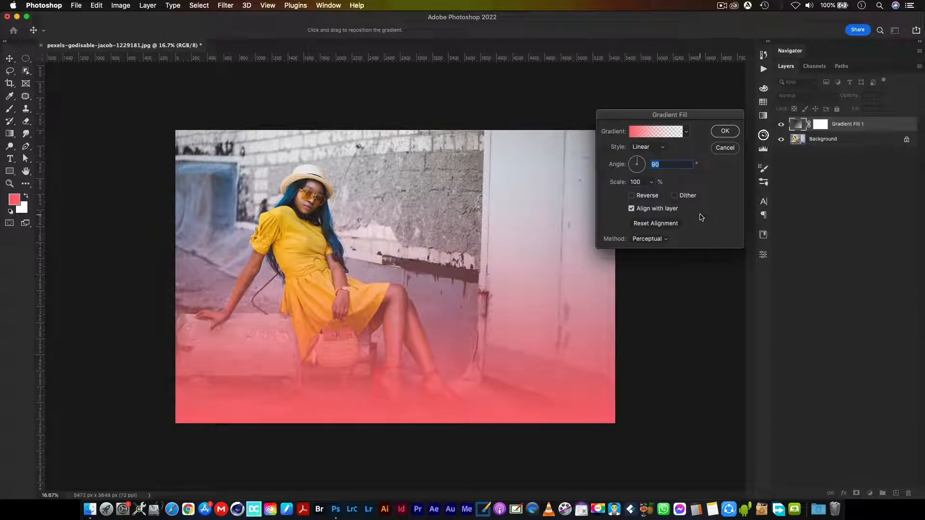
left_click(655, 131)
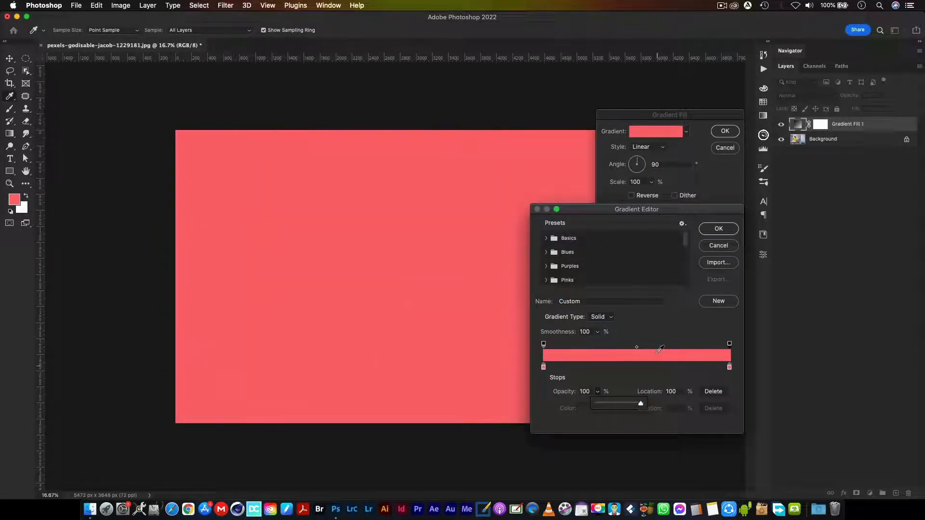
left_click(544, 368)
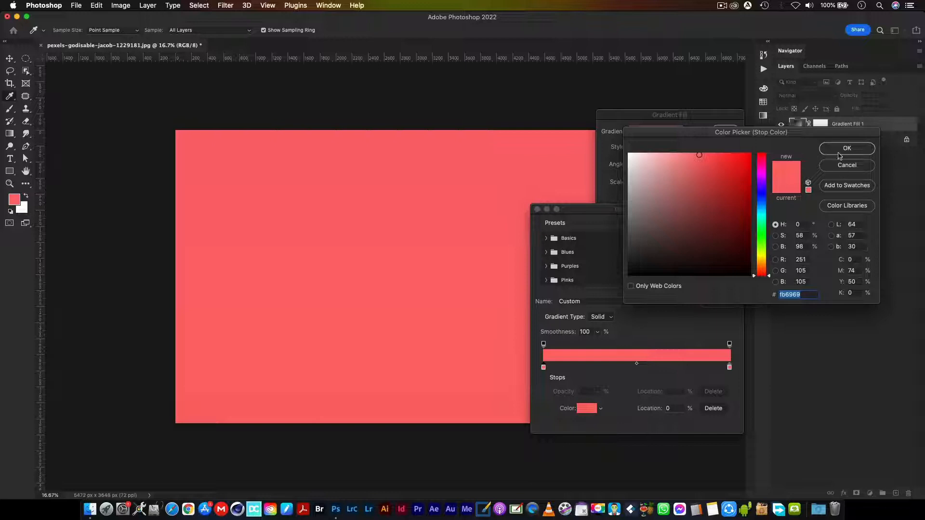
left_click(846, 148)
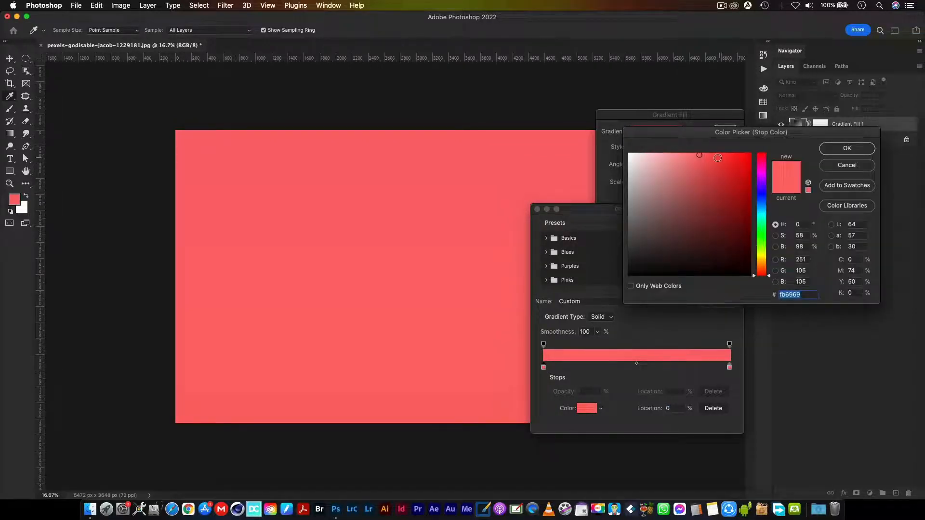
left_click(847, 148)
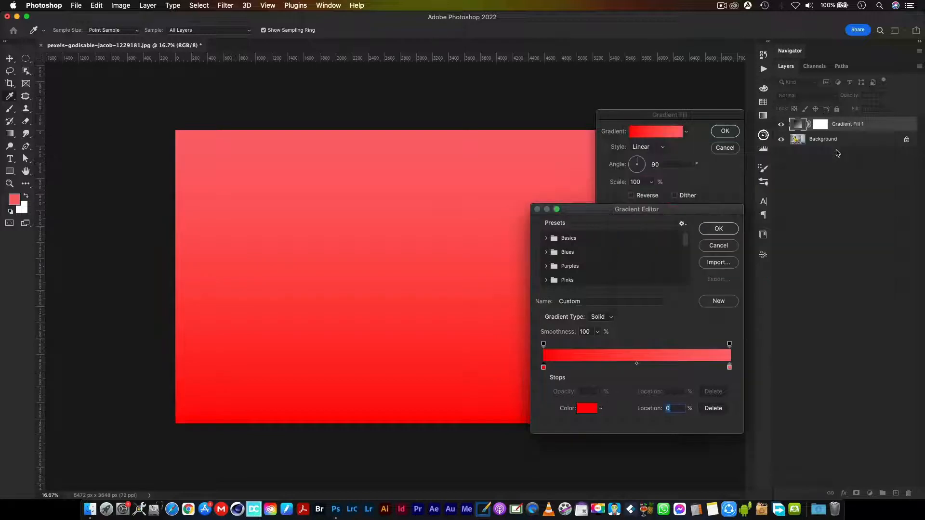
mouse_move(562, 368)
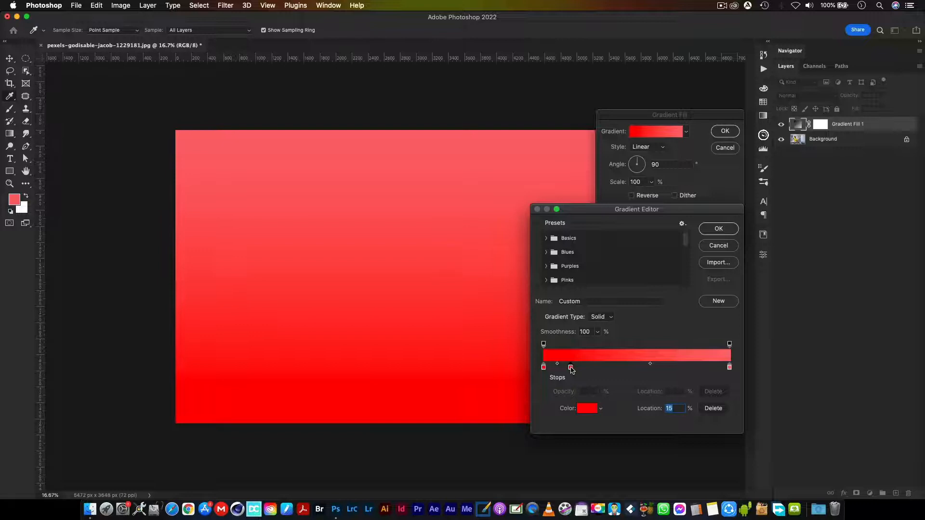
Add magenta and blue colour stops to the gradient.
left_click(587, 408)
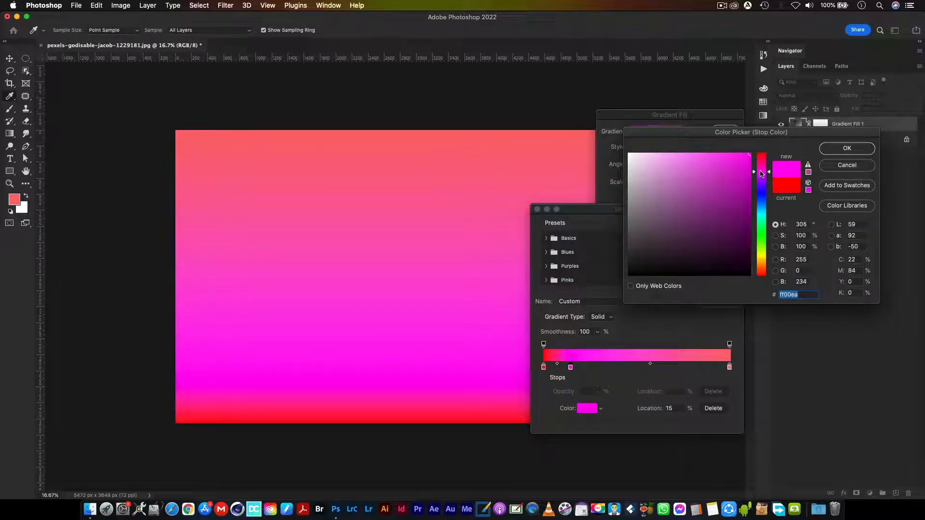
left_click(846, 147)
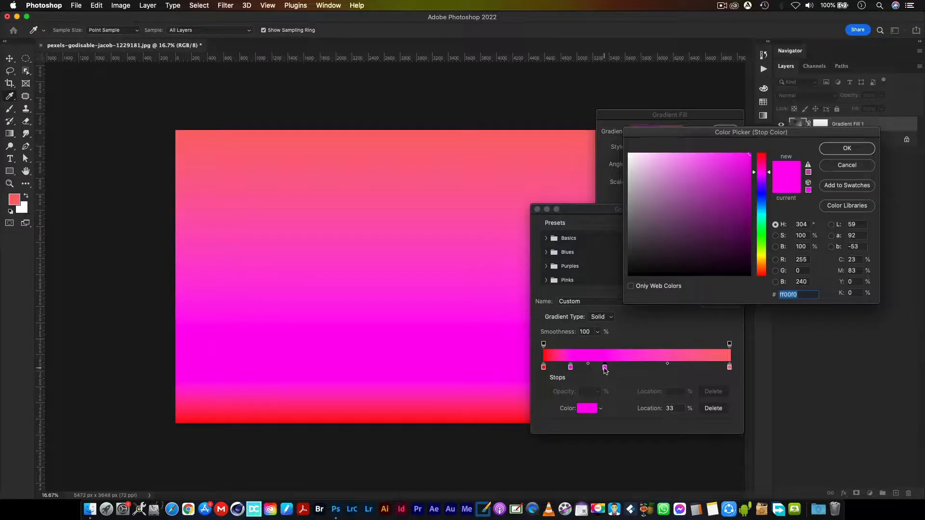
left_click(762, 203)
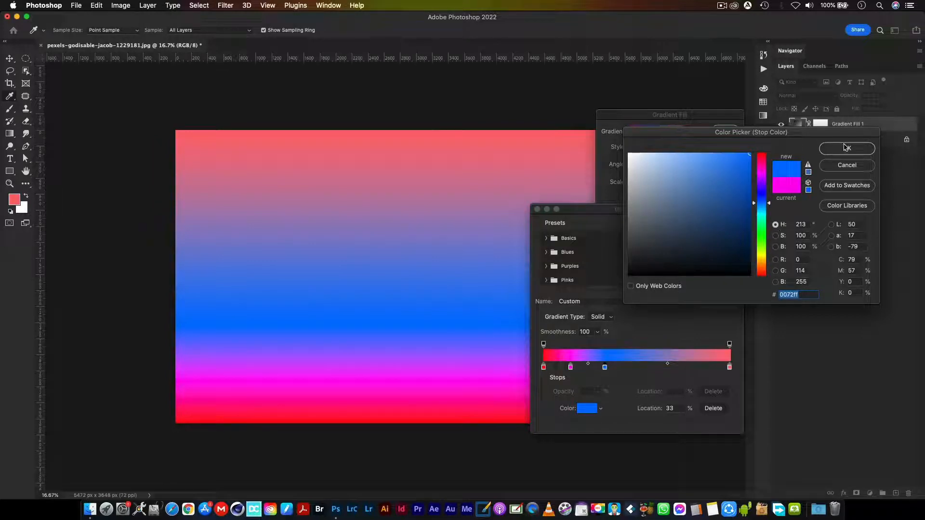
left_click(846, 148)
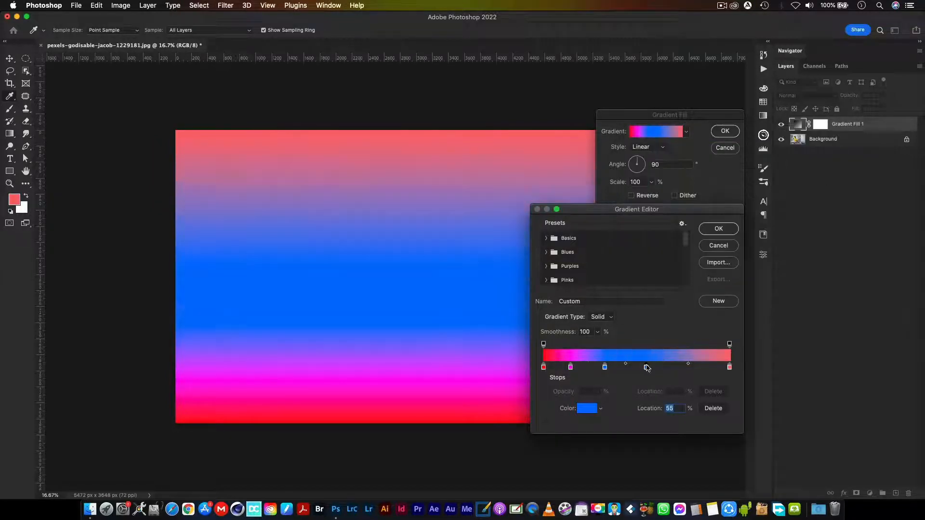
Add green and yellow stops, adjust the first stop, and accept the gradient.
left_click(588, 408)
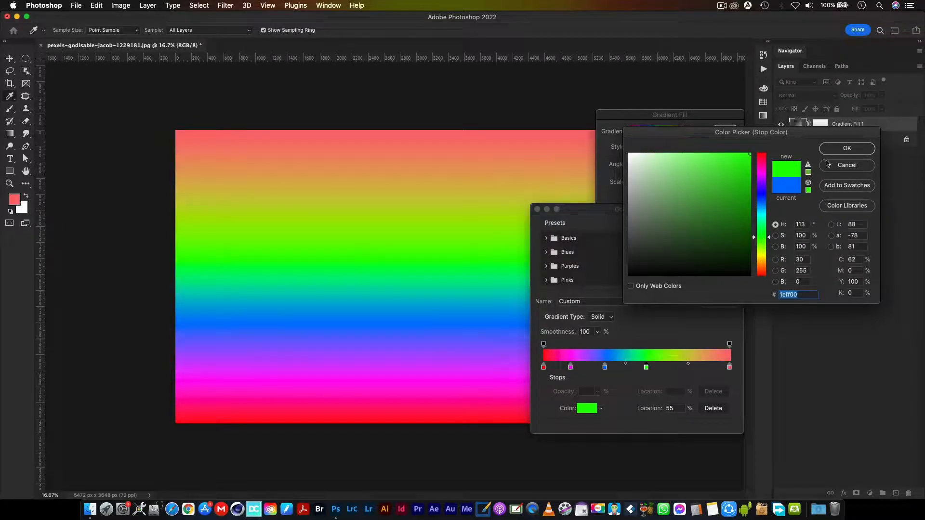
left_click(847, 148)
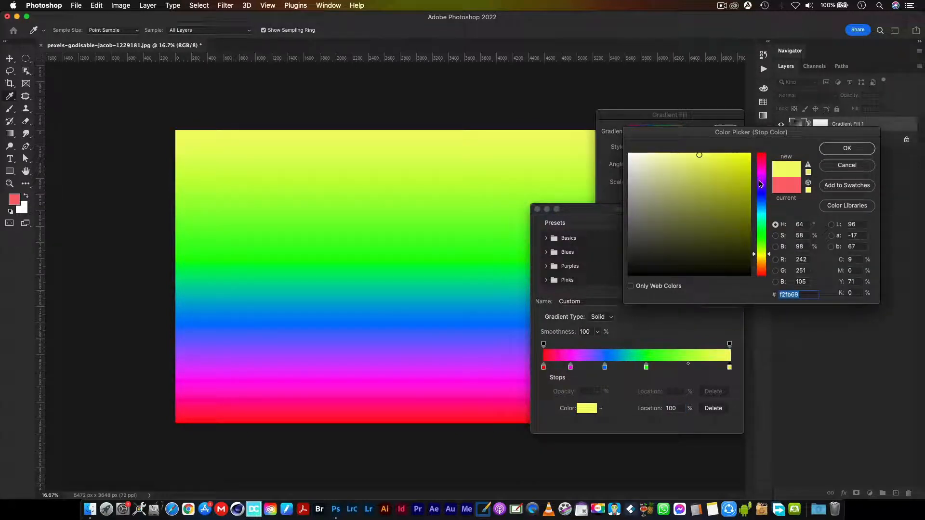
left_click(846, 148)
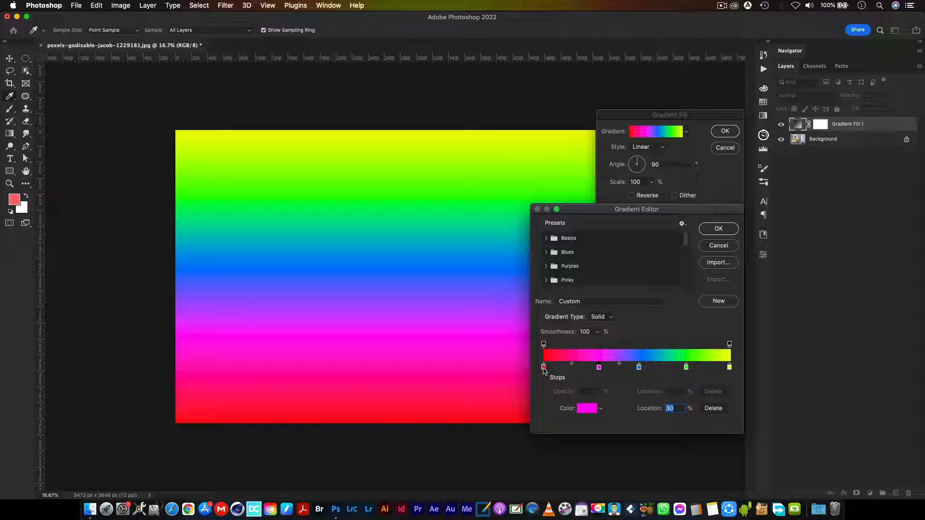
double_click(589, 408)
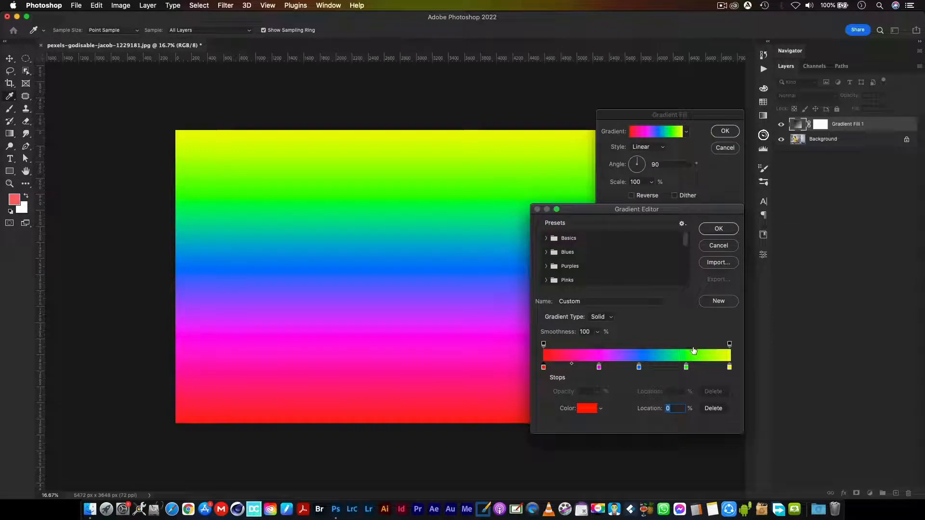
mouse_move(719, 229)
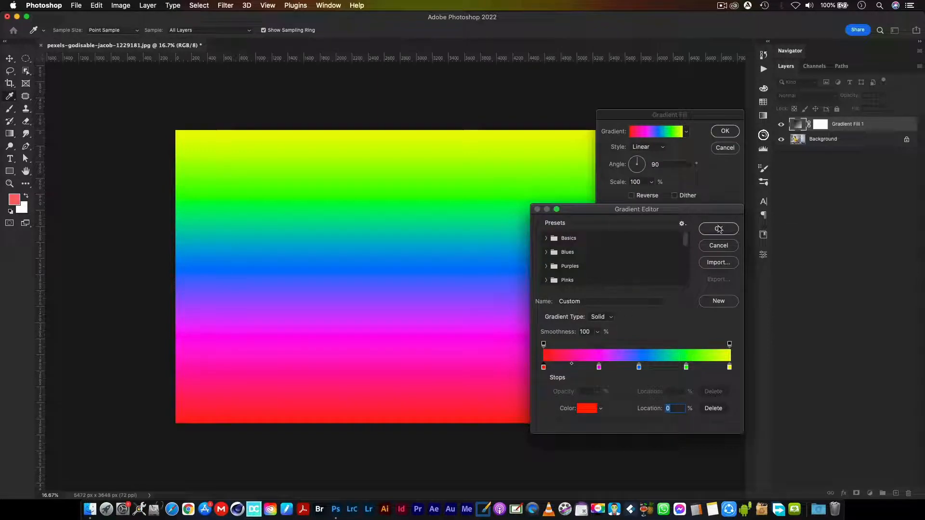
left_click(718, 229)
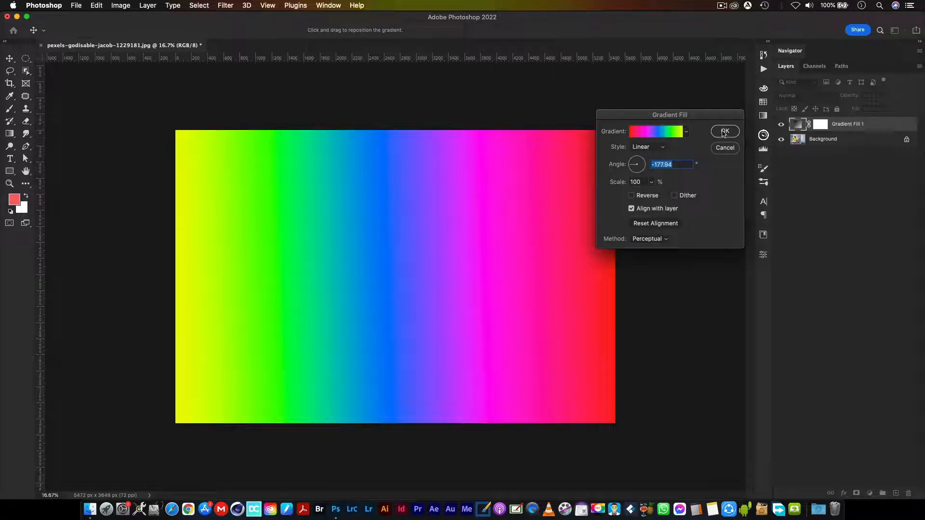
Apply the gradient at about -178° and set the layer blend mode to Soft Light.
left_click(725, 131)
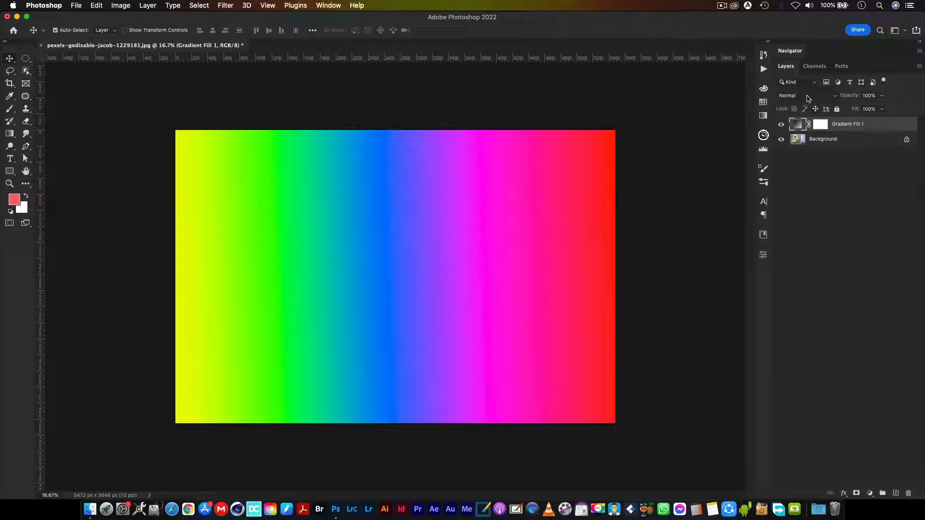
left_click(787, 95)
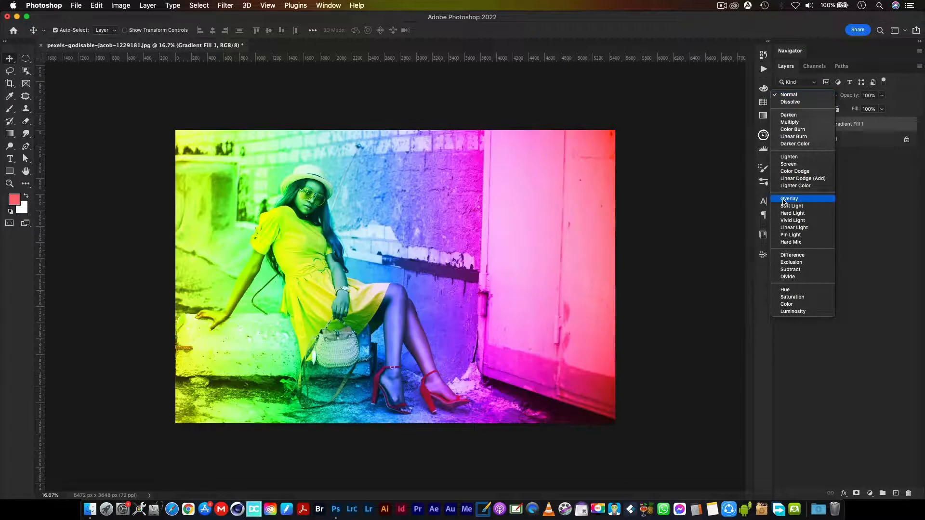
left_click(792, 206)
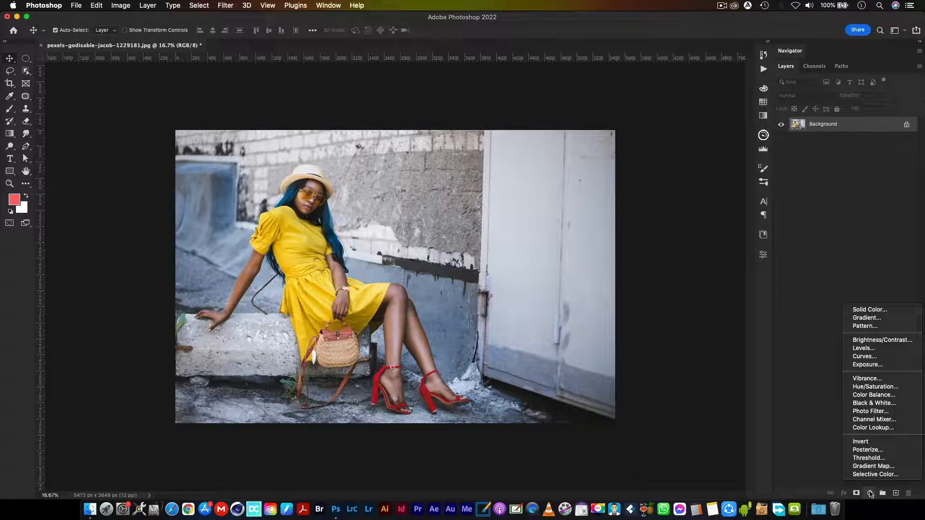
left_click(865, 318)
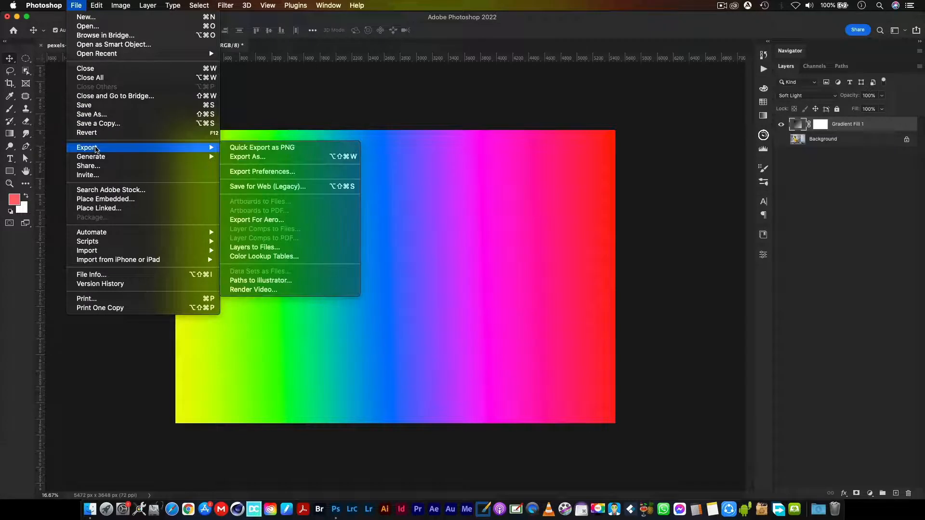
Export the gradient as a PNG named gradientOverlay.png to the Desktop.
left_click(248, 156)
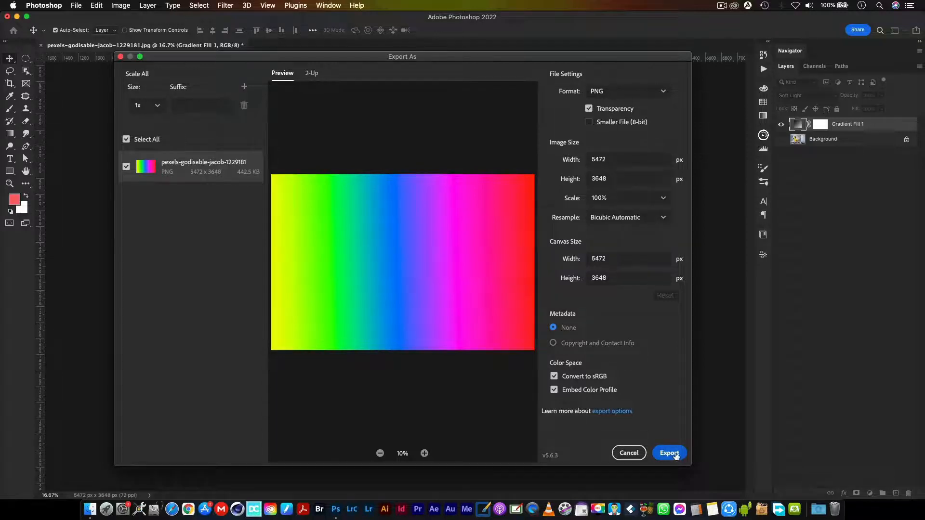
left_click(669, 453)
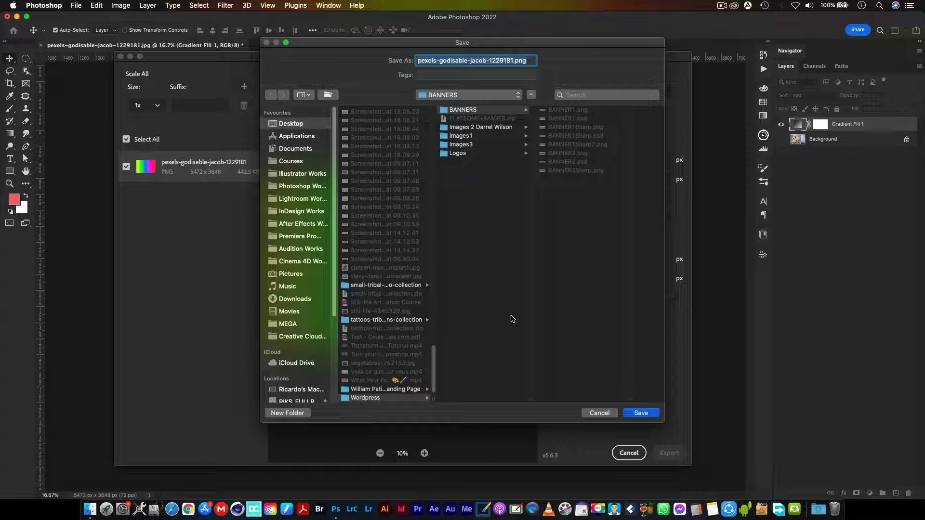
mouse_move(304, 129)
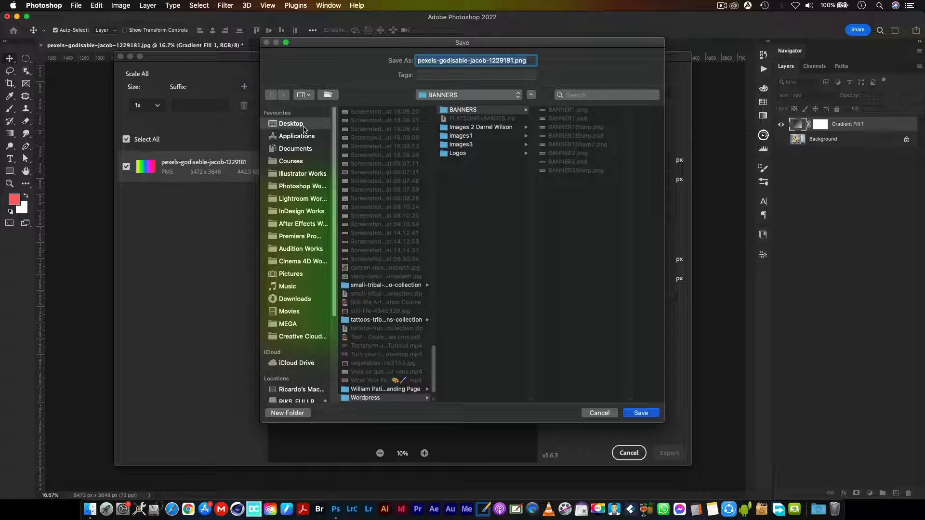
left_click(291, 123)
type("grad")
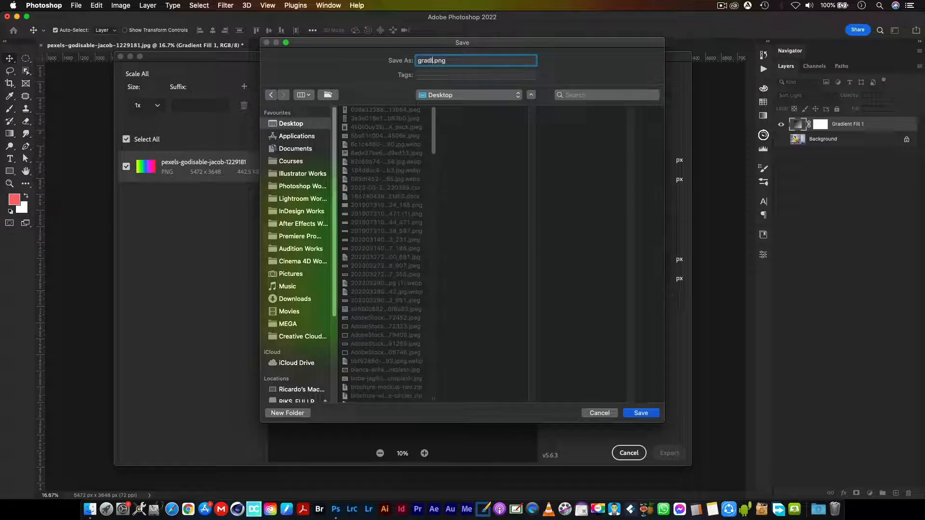
type("ientOverl")
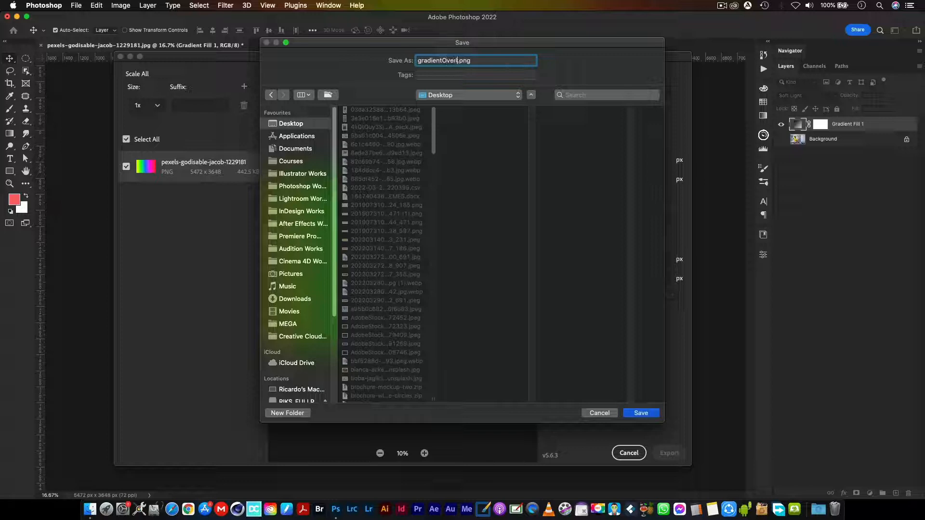
type("ay")
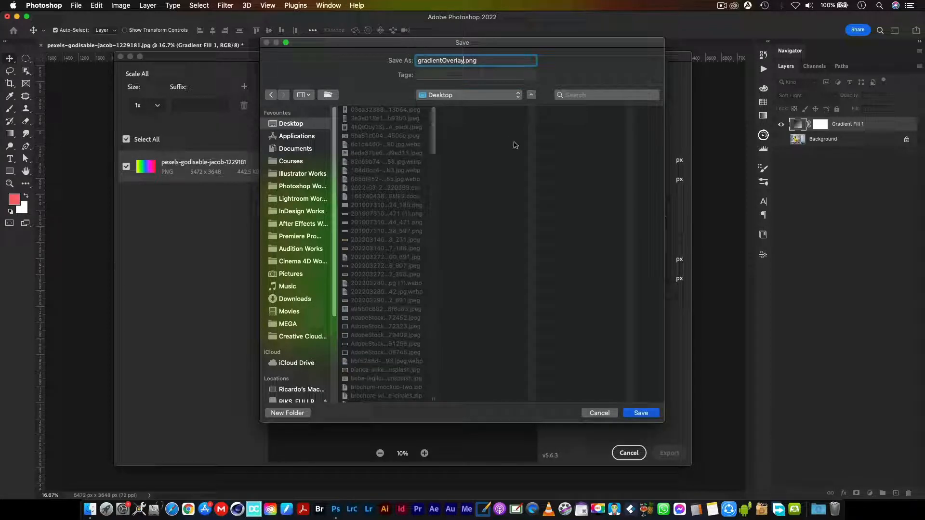
left_click(641, 413)
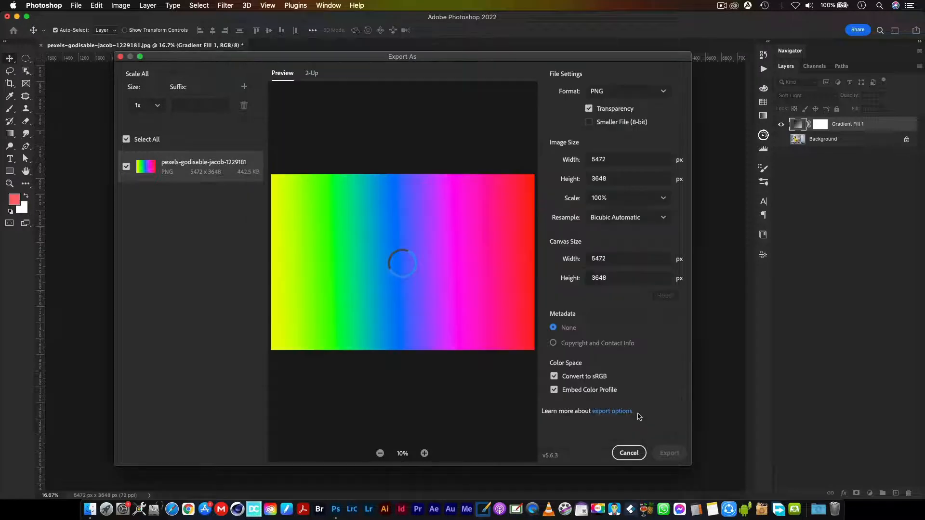
left_click(629, 453)
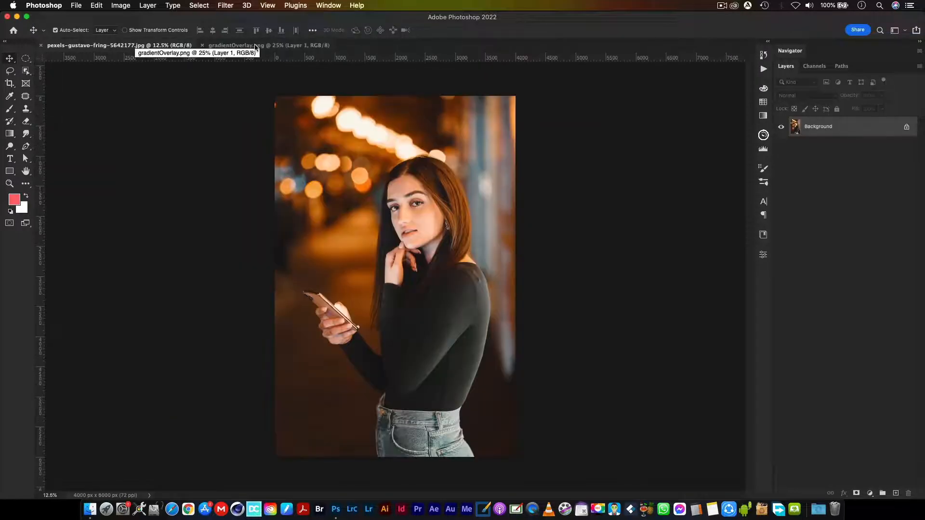
mouse_move(265, 58)
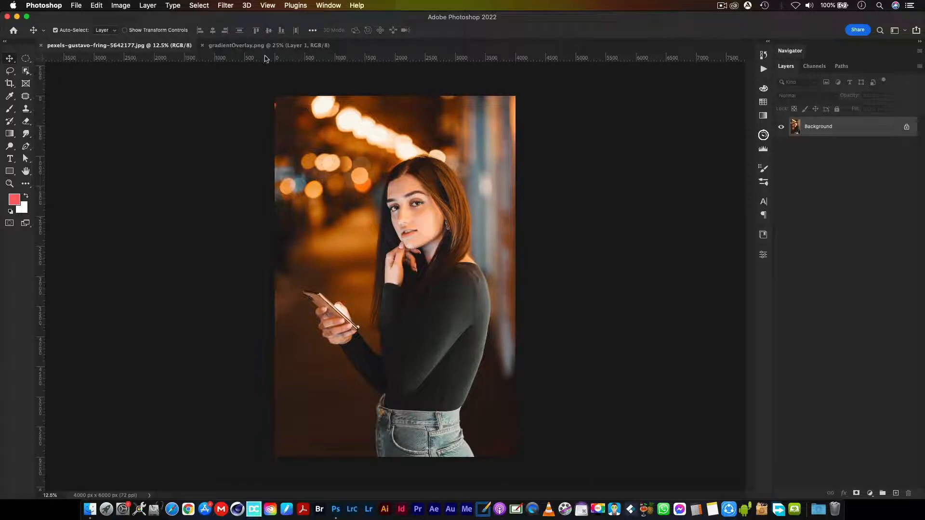
Convert the gradient to a Smart Object, fit it over the portrait, blend Soft Light.
left_click(268, 45)
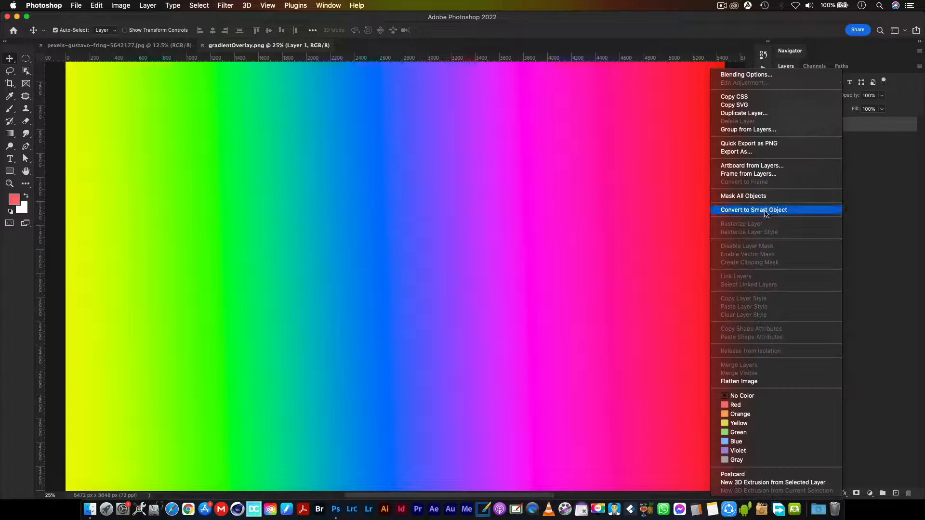
left_click(753, 210)
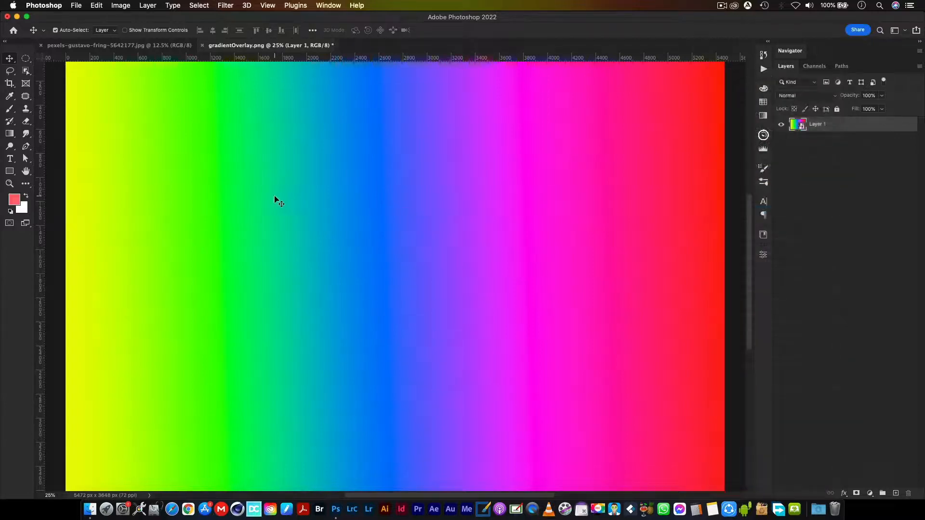
left_click(118, 45)
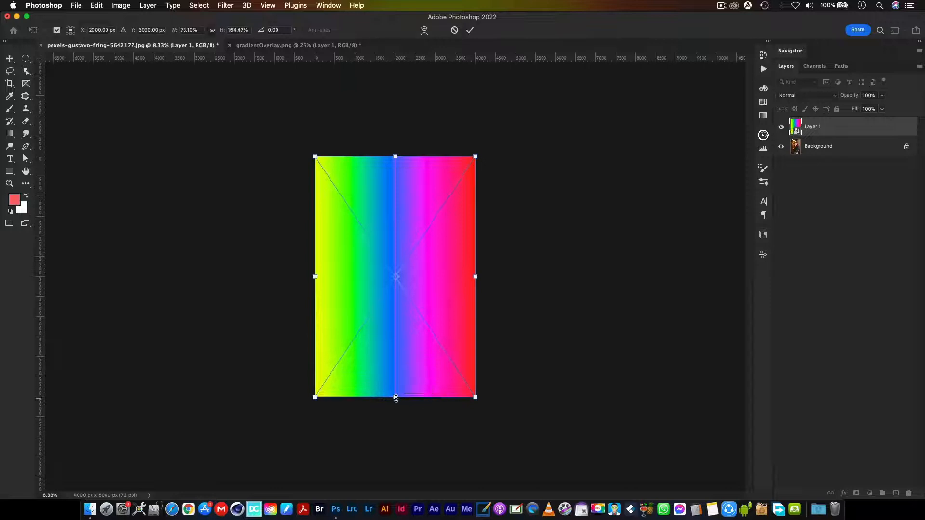
left_click(470, 30)
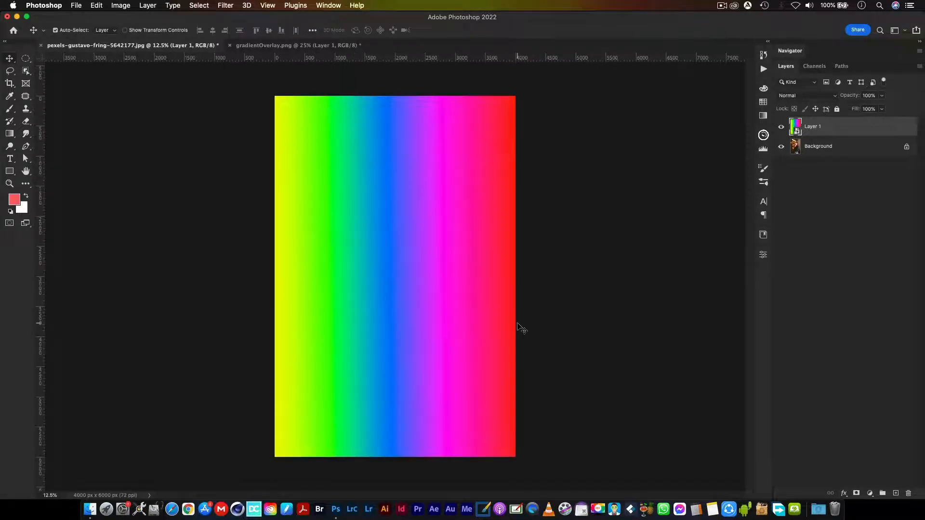
left_click(802, 95)
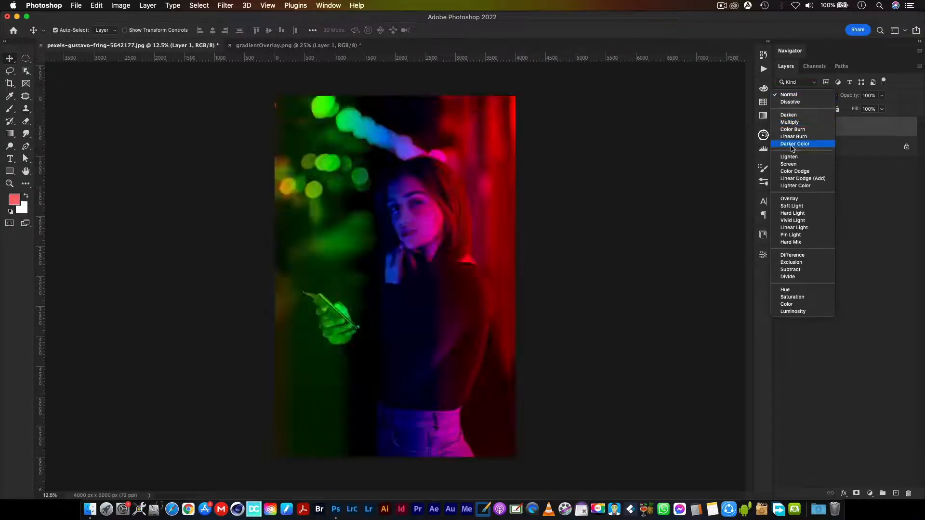
left_click(792, 206)
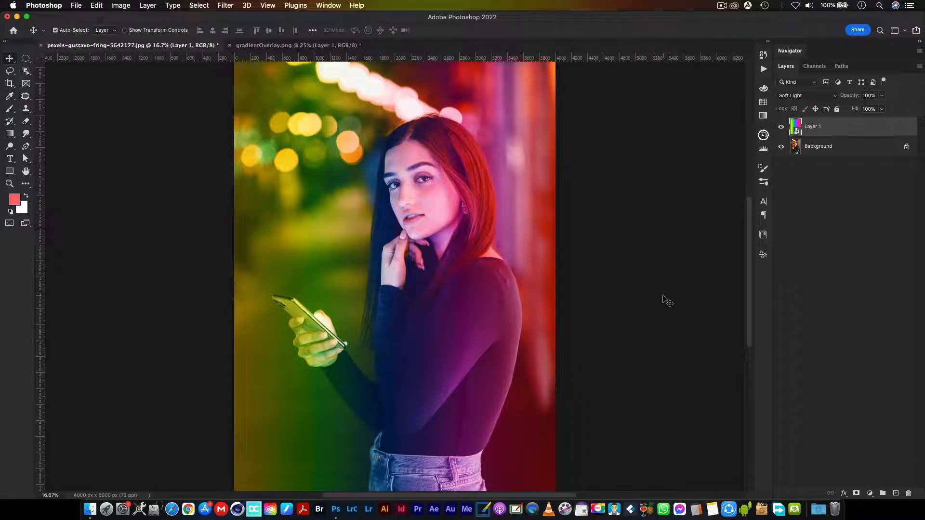
Browse the Gradients Overlays Pack Gumroad page, then set the autumn-leaves example to Normal.
left_click(187, 509)
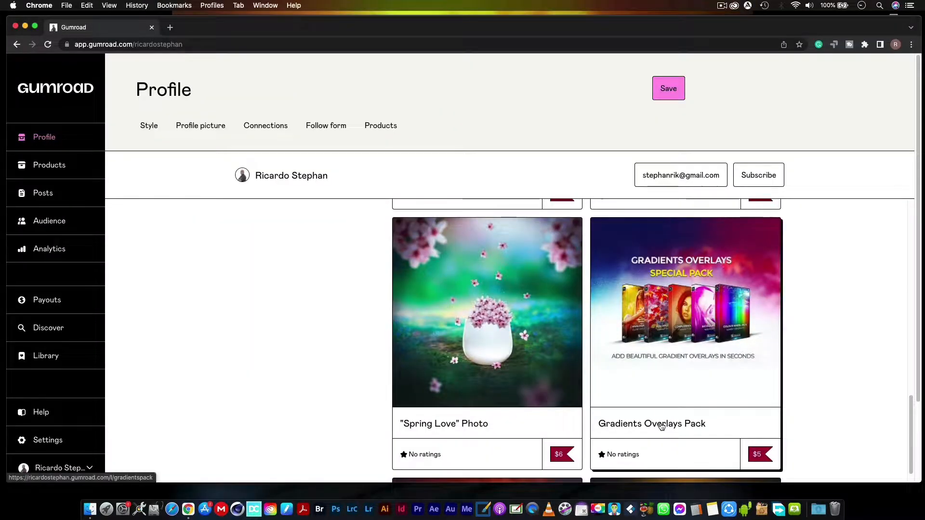
left_click(652, 423)
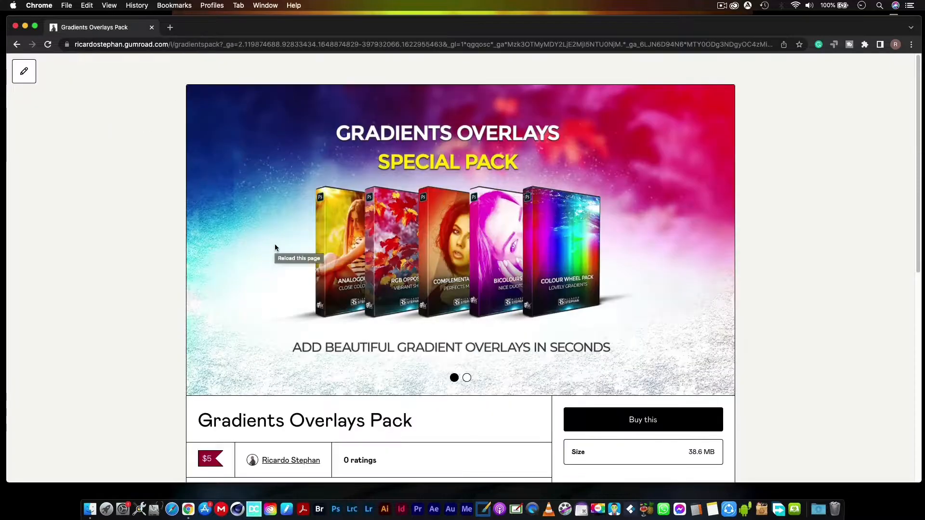
mouse_move(478, 377)
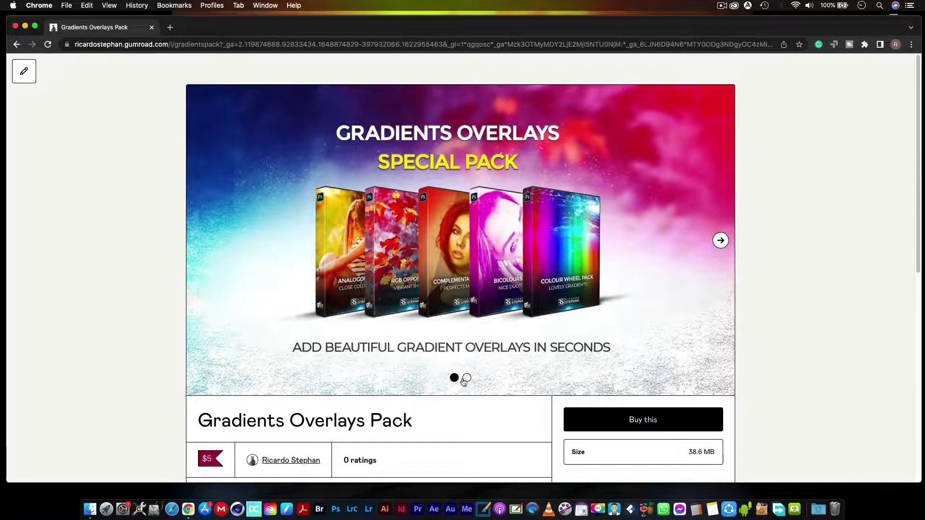
left_click(720, 240)
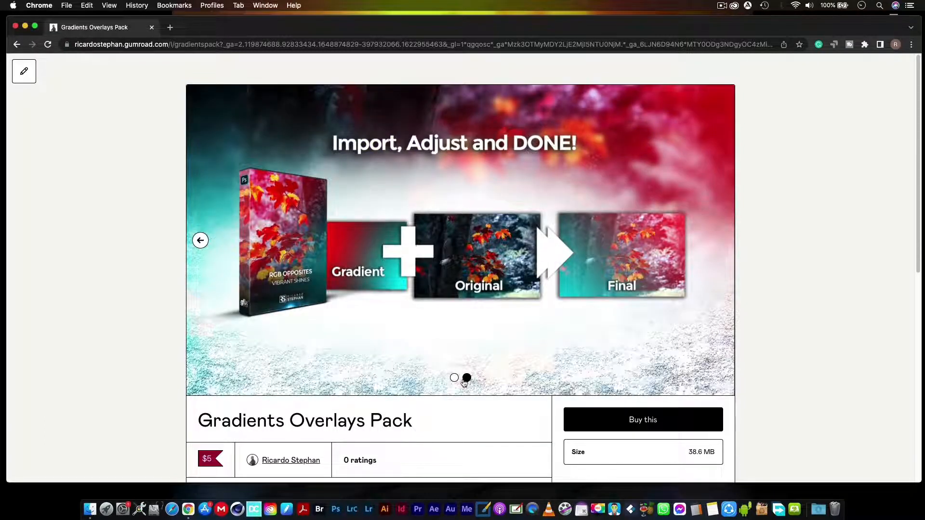
scroll("down", 3)
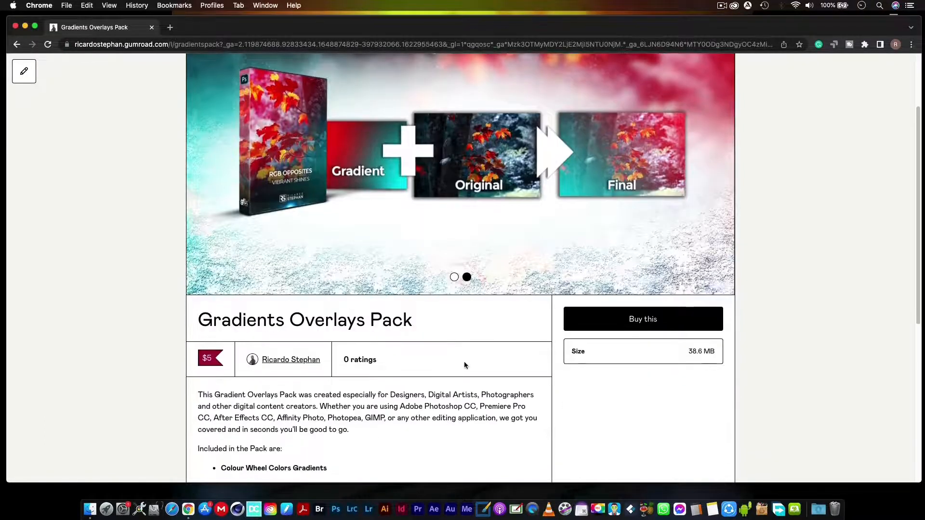
scroll("down", 3)
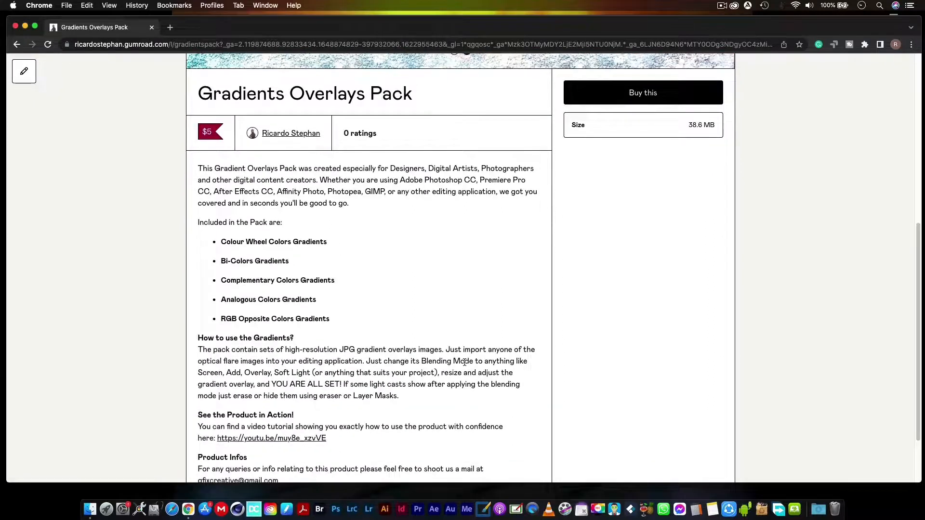
scroll("up", 3)
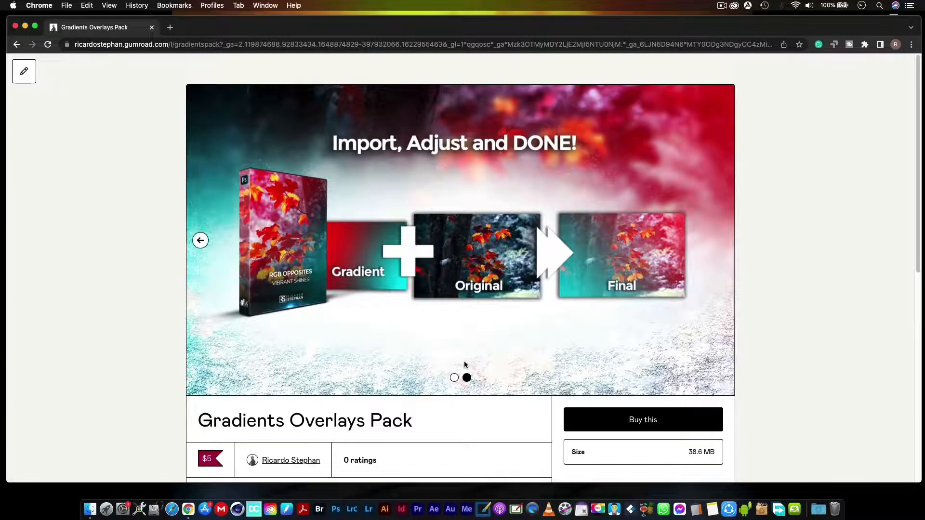
left_click(335, 509)
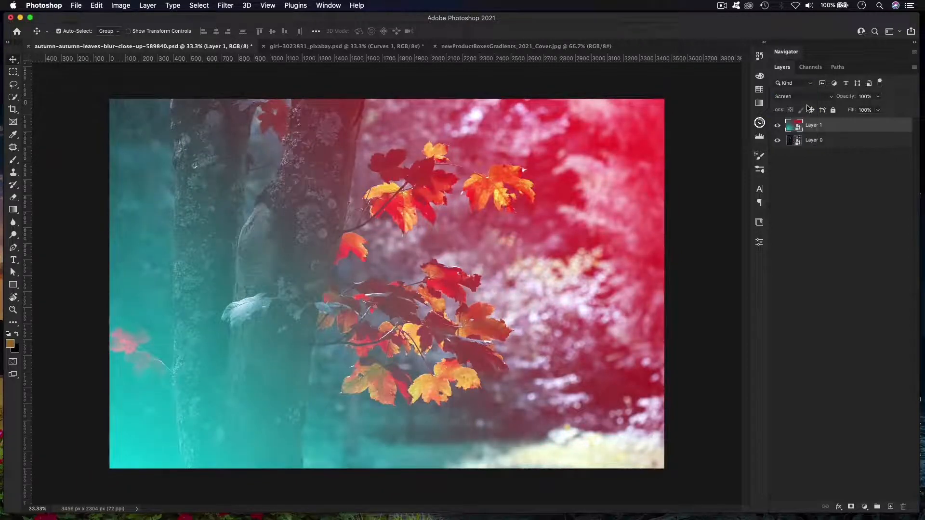
left_click(799, 96)
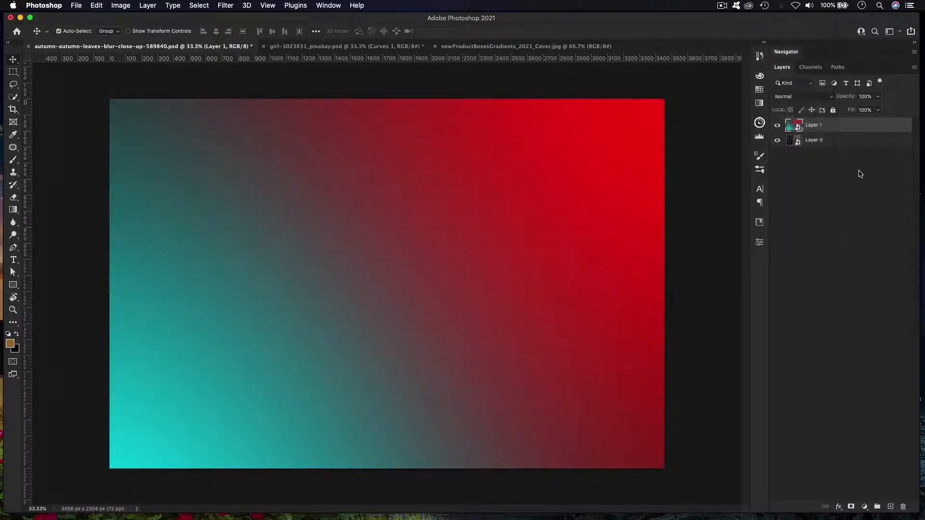